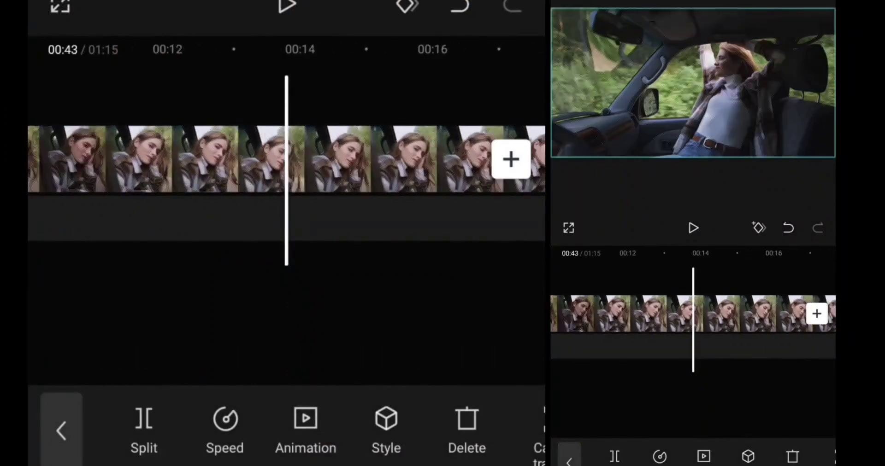
Step: Apply a custom speed curve to the opening car clip and an Infinite transition after it
{"action": "left_click", "coordinate": [224, 429]}
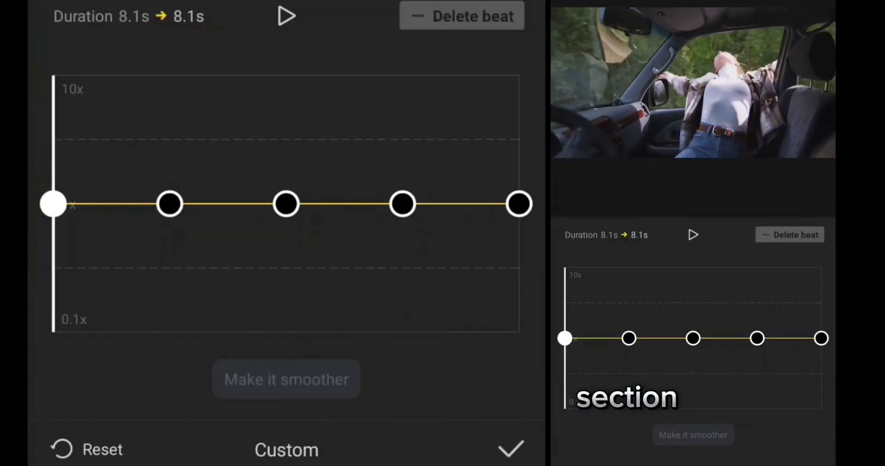
{"action": "left_click", "coordinate": [287, 379]}
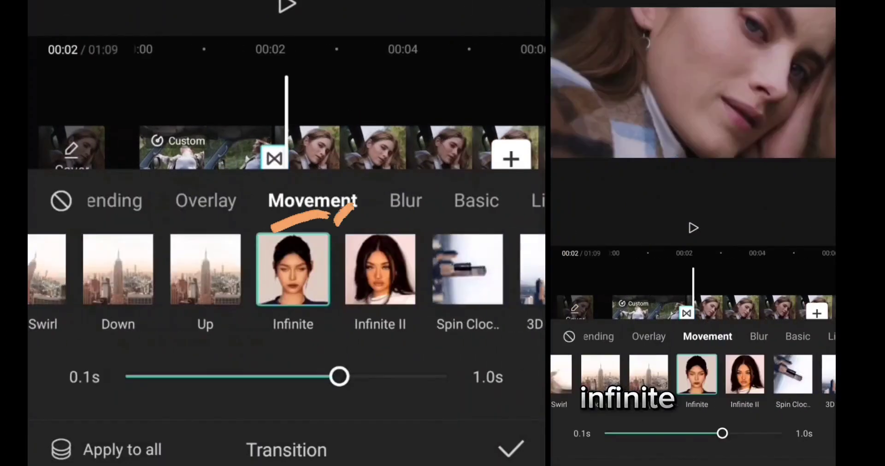
{"action": "left_click", "coordinate": [510, 449]}
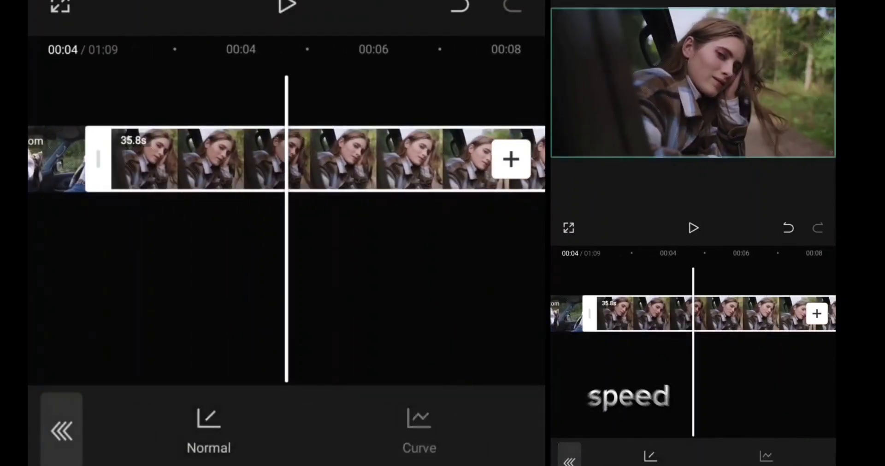
Step: Give the second clip a wavy custom speed curve that shortens it to 11.9s
{"action": "left_click", "coordinate": [419, 429]}
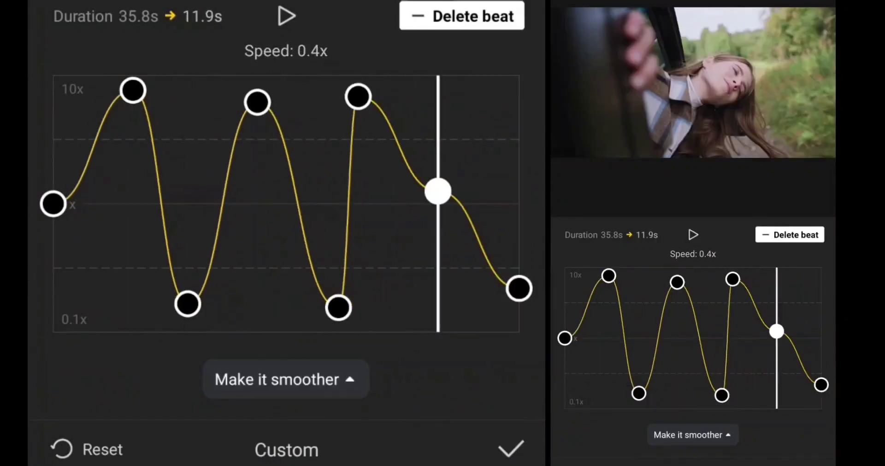
{"action": "left_click", "coordinate": [511, 448]}
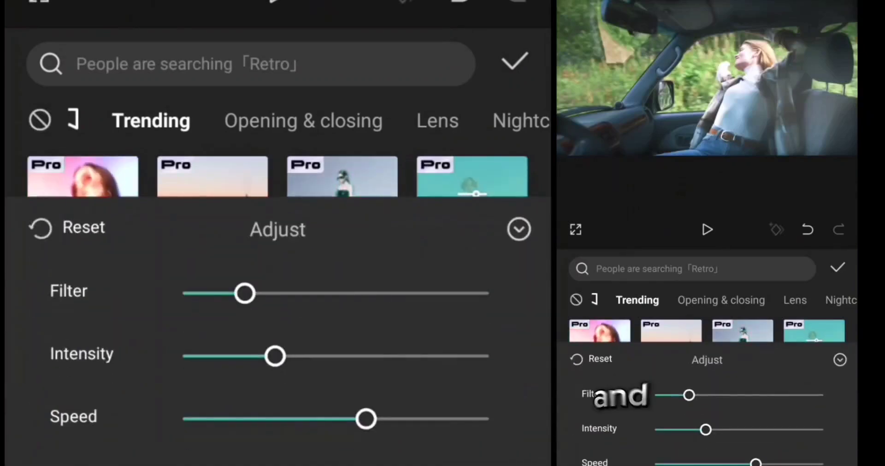
Step: Set the Blossoms Mirror effect to filter 40, maximum speed and glow about 83, preview, then confirm
{"action": "left_click_drag", "start_coordinate": [245, 293], "coordinate": [304, 293]}
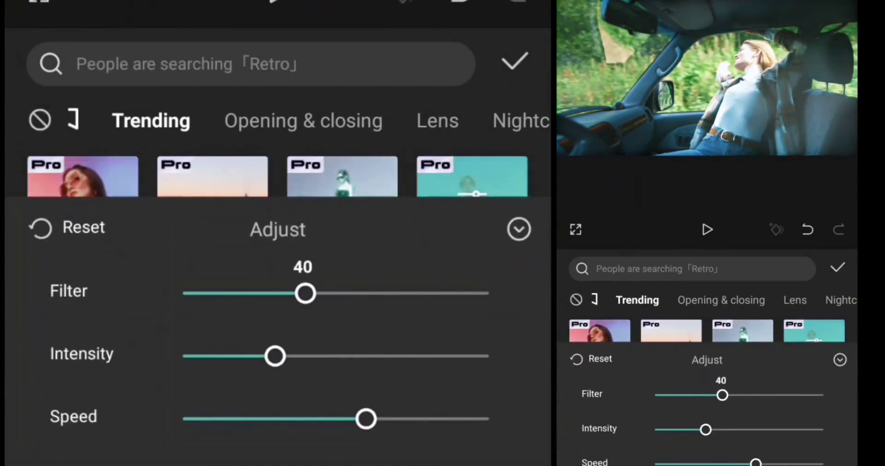
{"action": "left_click_drag", "start_coordinate": [276, 356], "coordinate": [299, 356]}
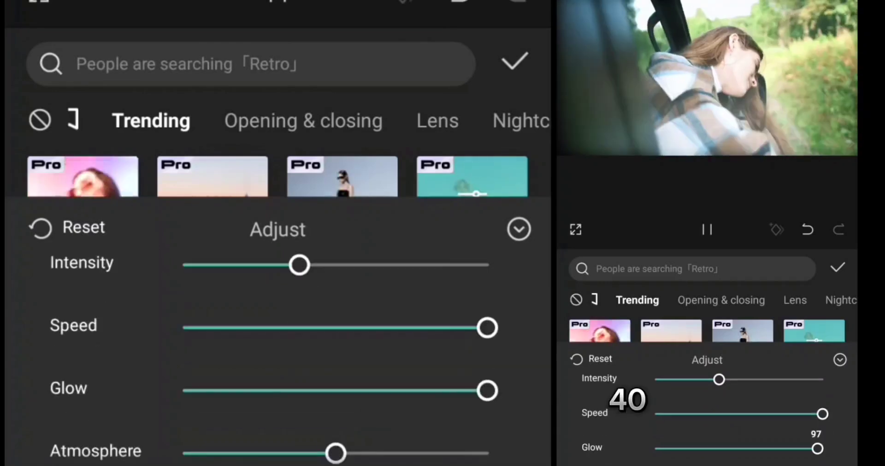
{"action": "left_click_drag", "start_coordinate": [488, 391], "coordinate": [305, 390]}
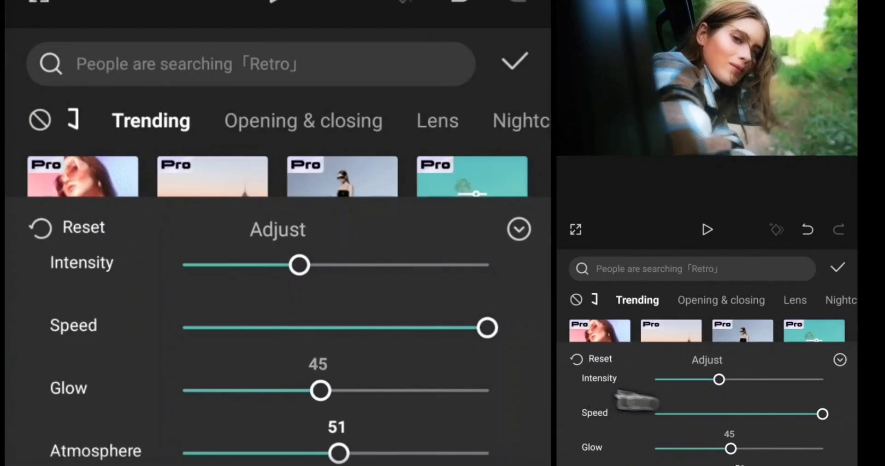
{"action": "left_click_drag", "start_coordinate": [321, 391], "coordinate": [435, 391]}
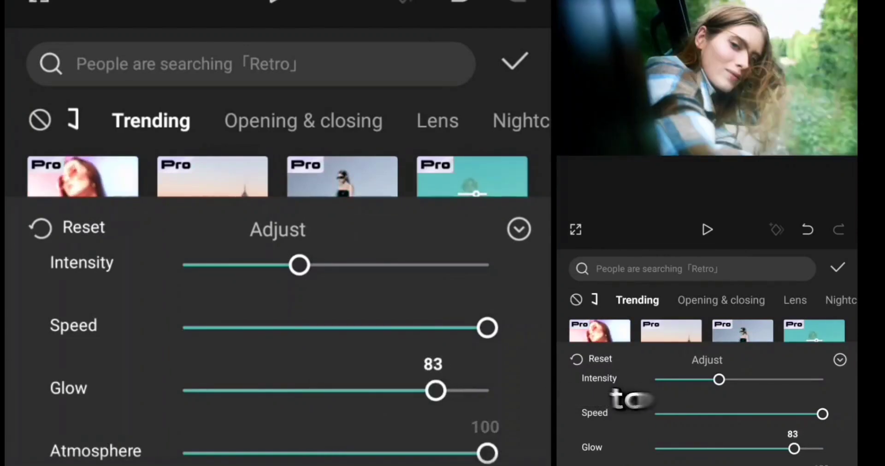
{"action": "left_click", "coordinate": [706, 229]}
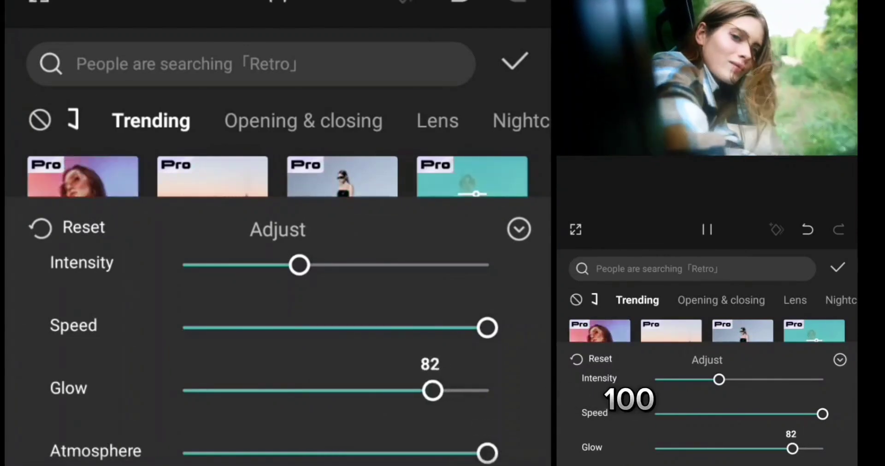
{"action": "left_click", "coordinate": [514, 61]}
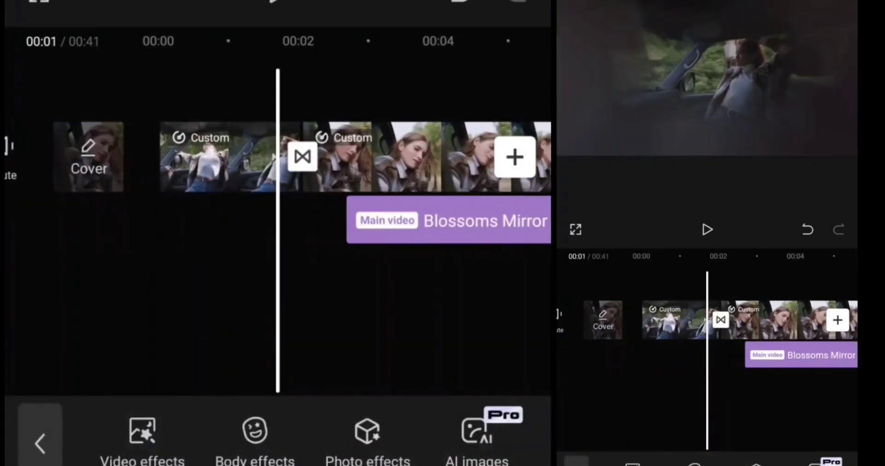
Step: Preview Blossoms Mirror, then add Partial Discoloration and another video effect over the opening clips
{"action": "left_click", "coordinate": [707, 230]}
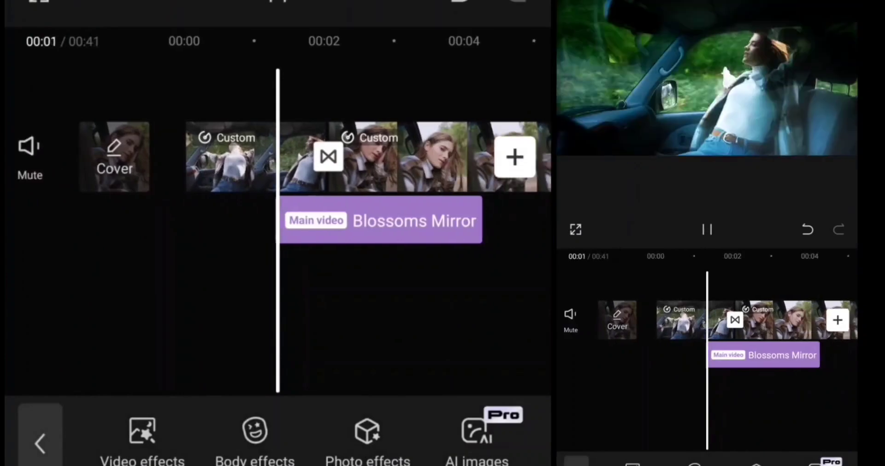
{"action": "left_click", "coordinate": [378, 220]}
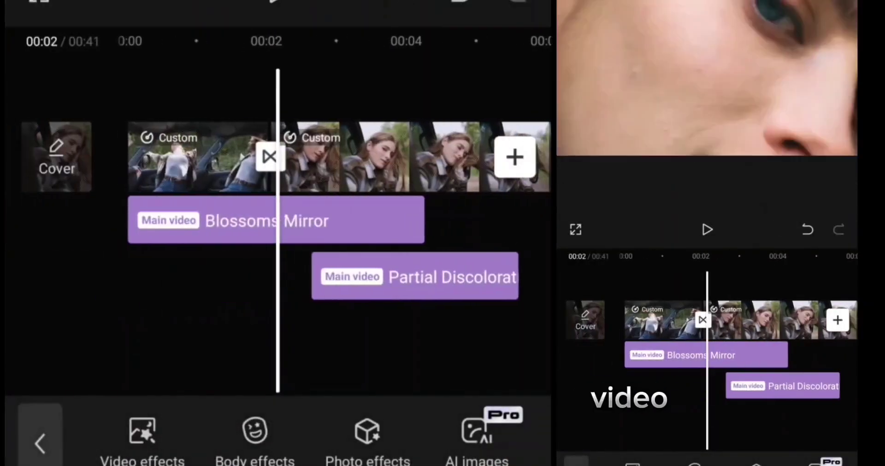
{"action": "left_click", "coordinate": [707, 229]}
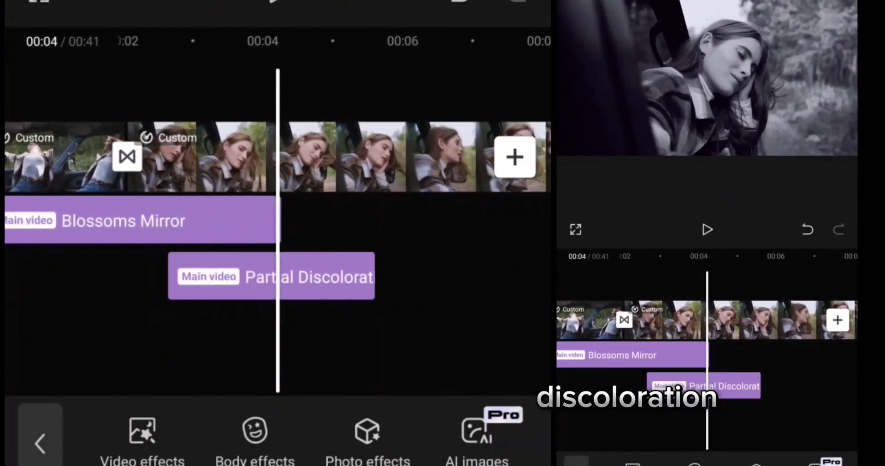
{"action": "left_click", "coordinate": [271, 276]}
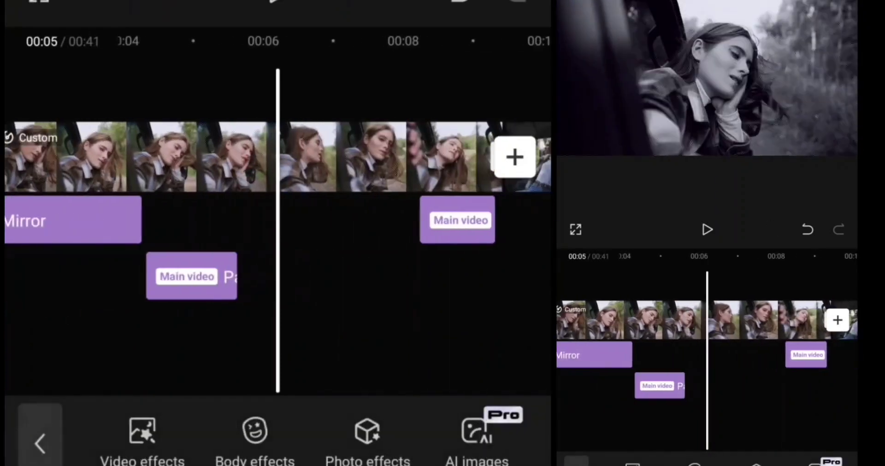
{"action": "left_click", "coordinate": [142, 441]}
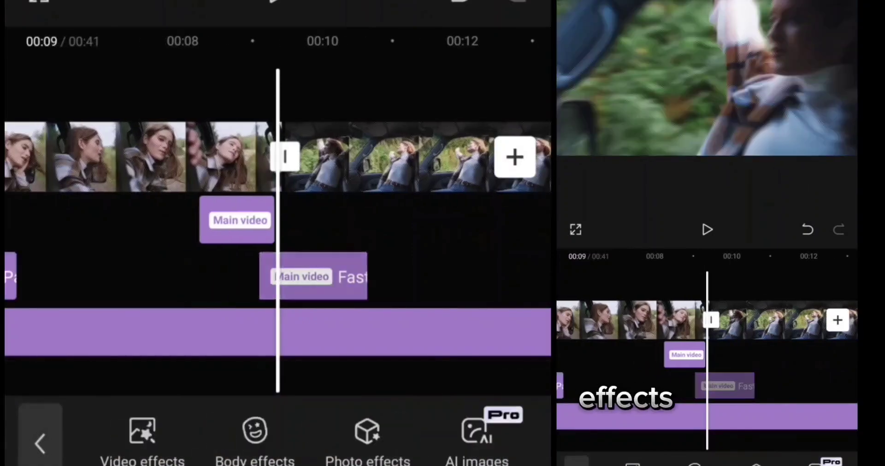
Step: Apply the Wobble video effect at about 00:12 on the car-interior clip
{"action": "left_click", "coordinate": [706, 229]}
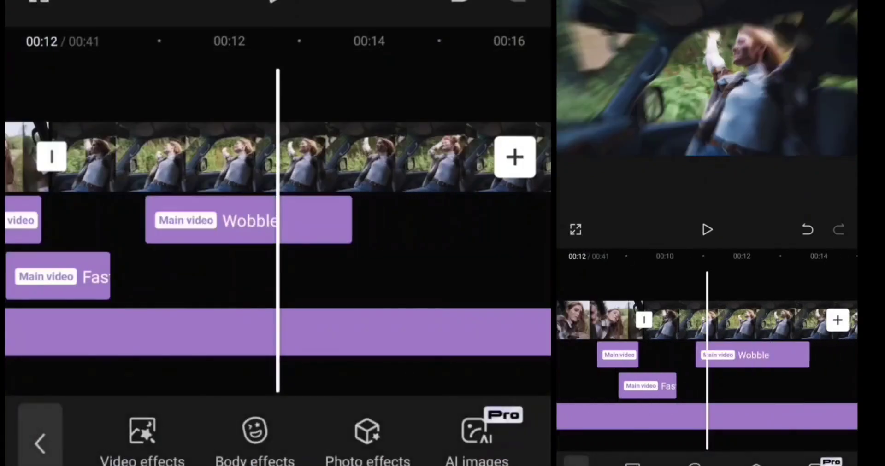
{"action": "left_click", "coordinate": [707, 229]}
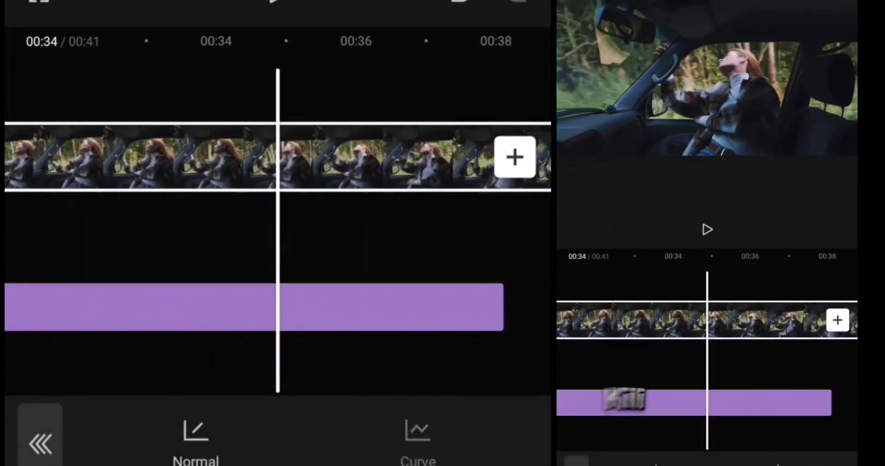
Step: Give the final clip a custom speed curve with one beat dipped toward 0.1x
{"action": "left_click", "coordinate": [418, 440]}
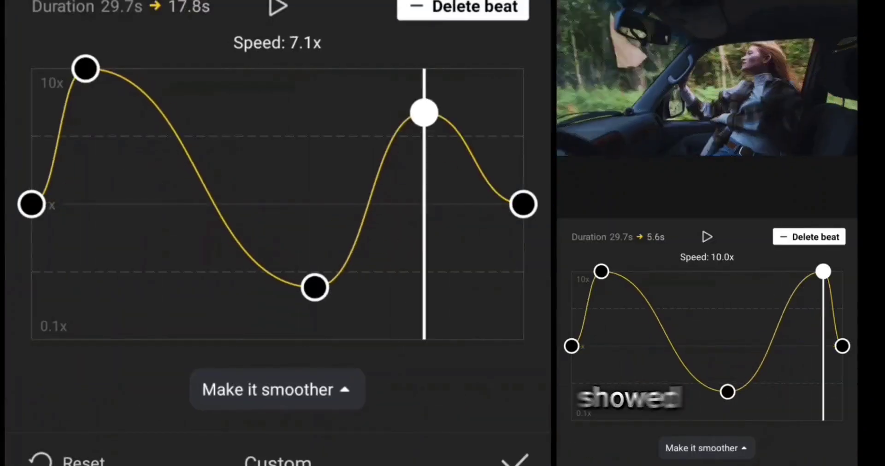
{"action": "left_click_drag", "start_coordinate": [423, 113], "coordinate": [350, 256]}
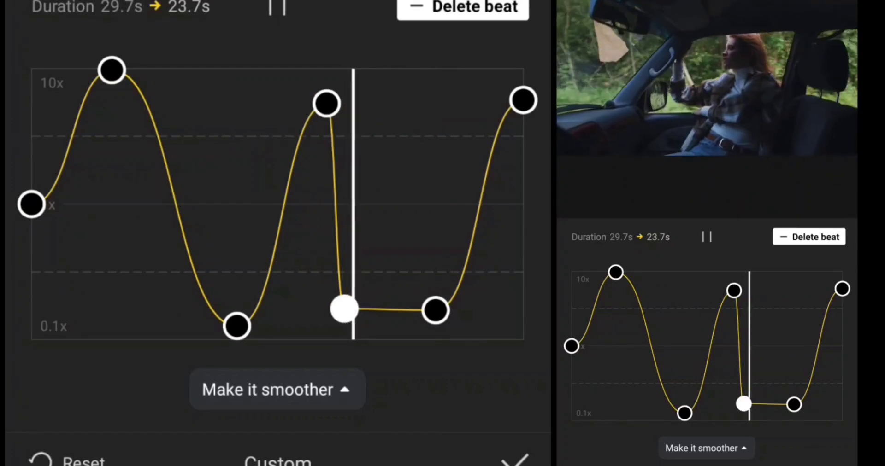
{"action": "left_click", "coordinate": [461, 7]}
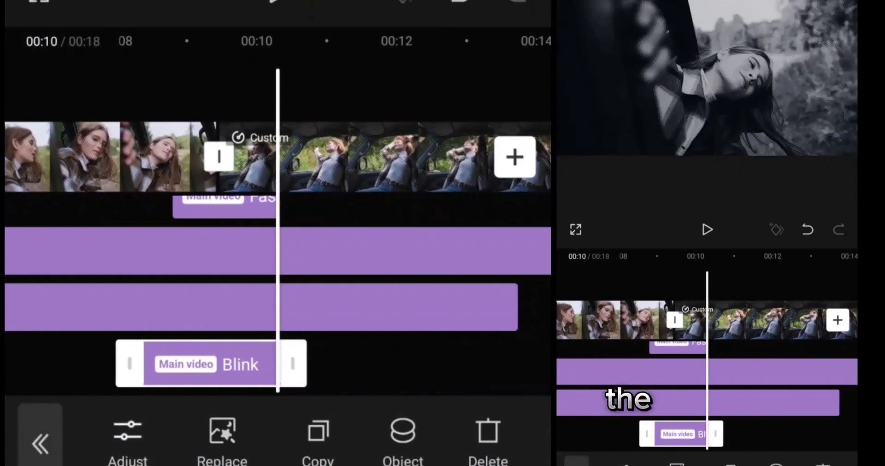
Step: Duplicate the Blink effect and place the copy later over the final clip
{"action": "left_click", "coordinate": [706, 229]}
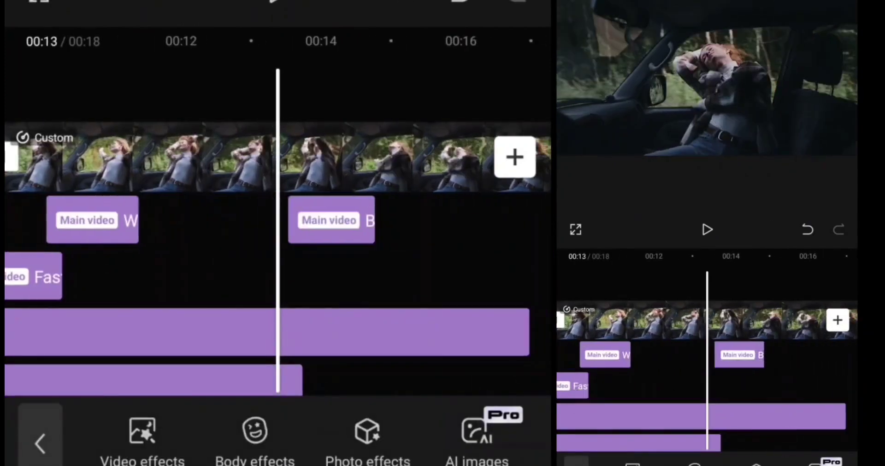
{"action": "left_click", "coordinate": [332, 221]}
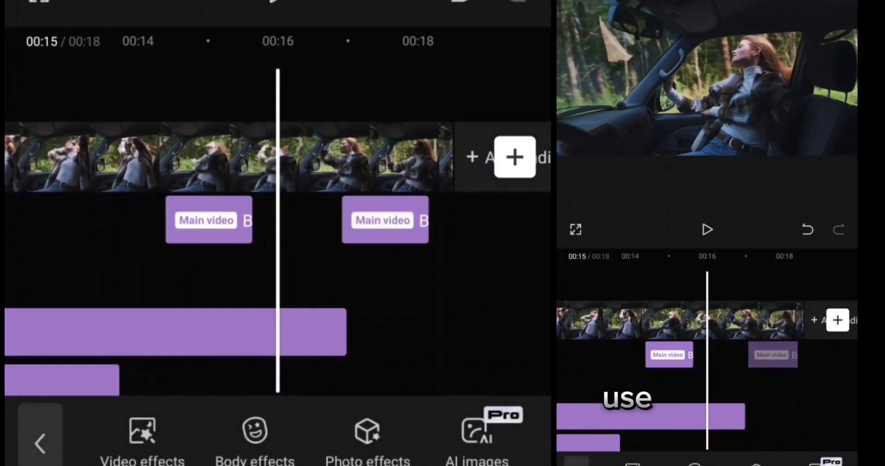
Step: Add Motion Blur and Club Mood effects near 00:05 and play back to preview
{"action": "left_click", "coordinate": [143, 440]}
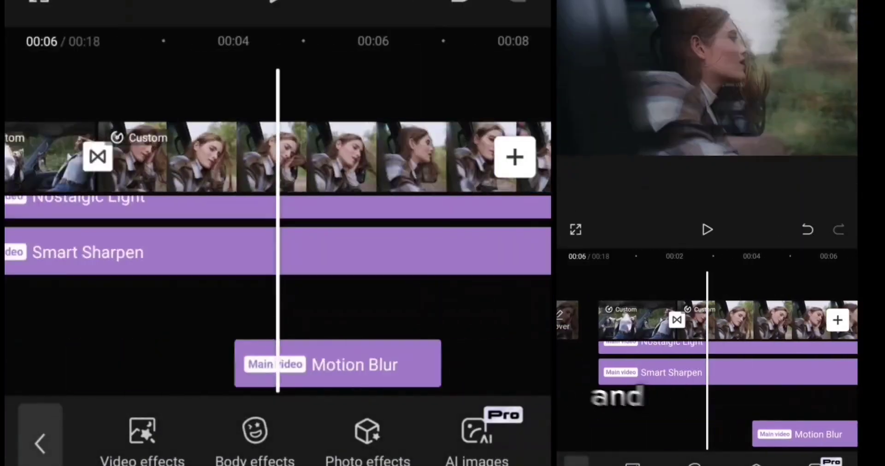
{"action": "left_click", "coordinate": [707, 230]}
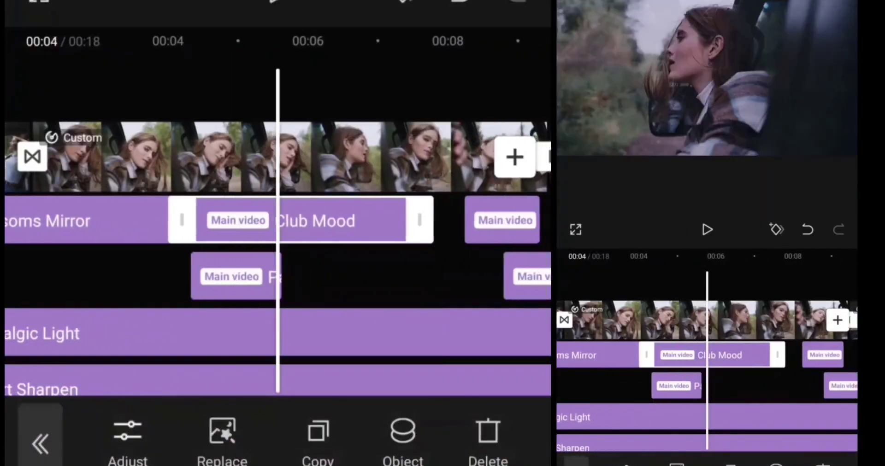
{"action": "left_click", "coordinate": [707, 229]}
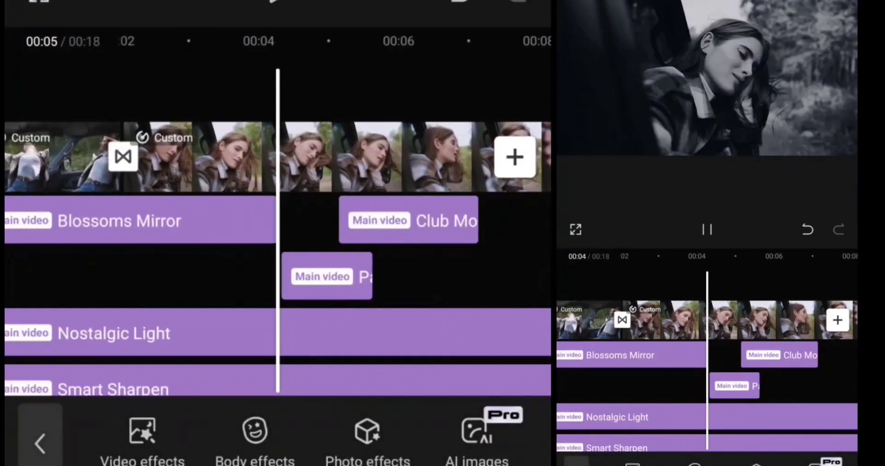